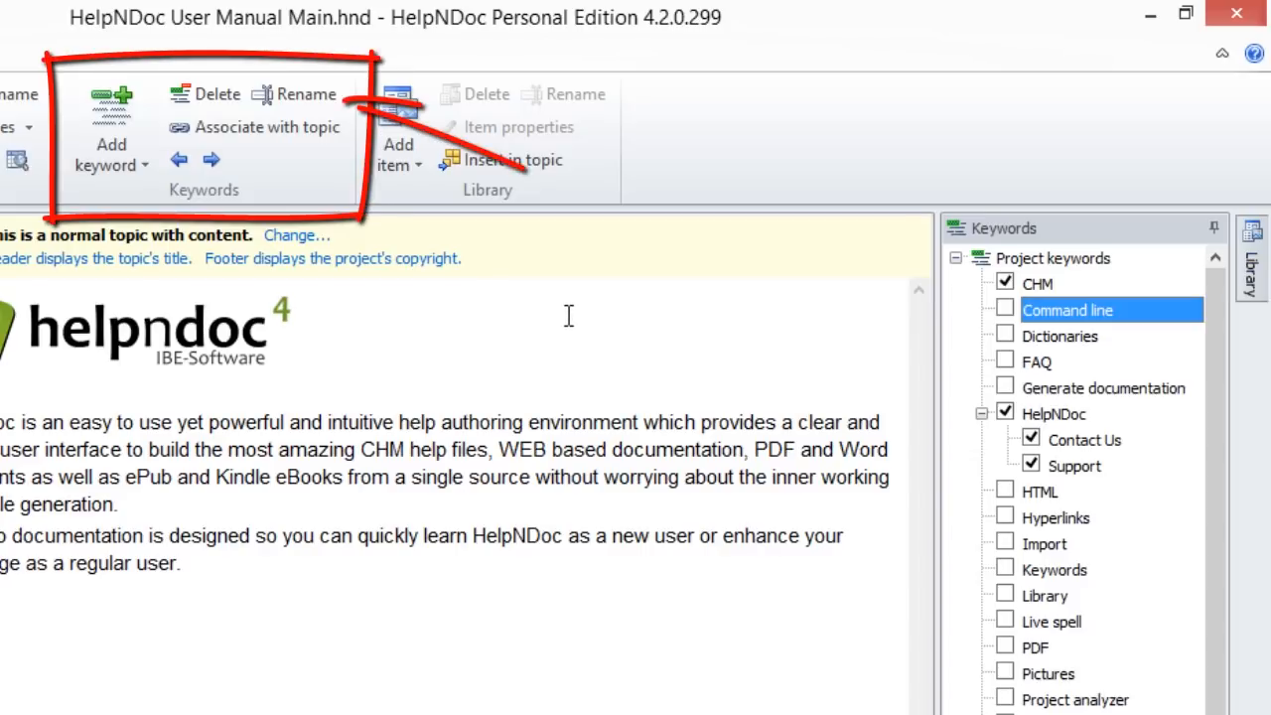
pyautogui.moveTo(310, 178)
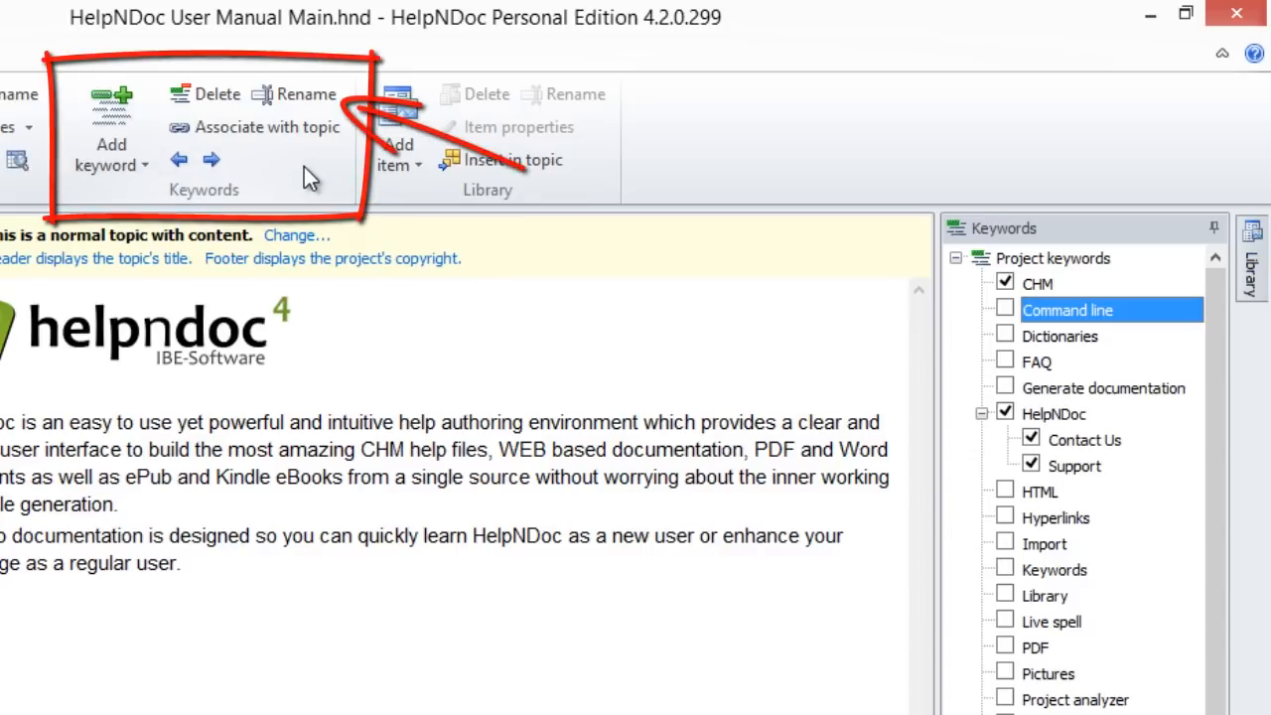
# - Rename the 'Command line' keyword to 'CMD' using the ribbon Rename command
pyautogui.click(305, 93)
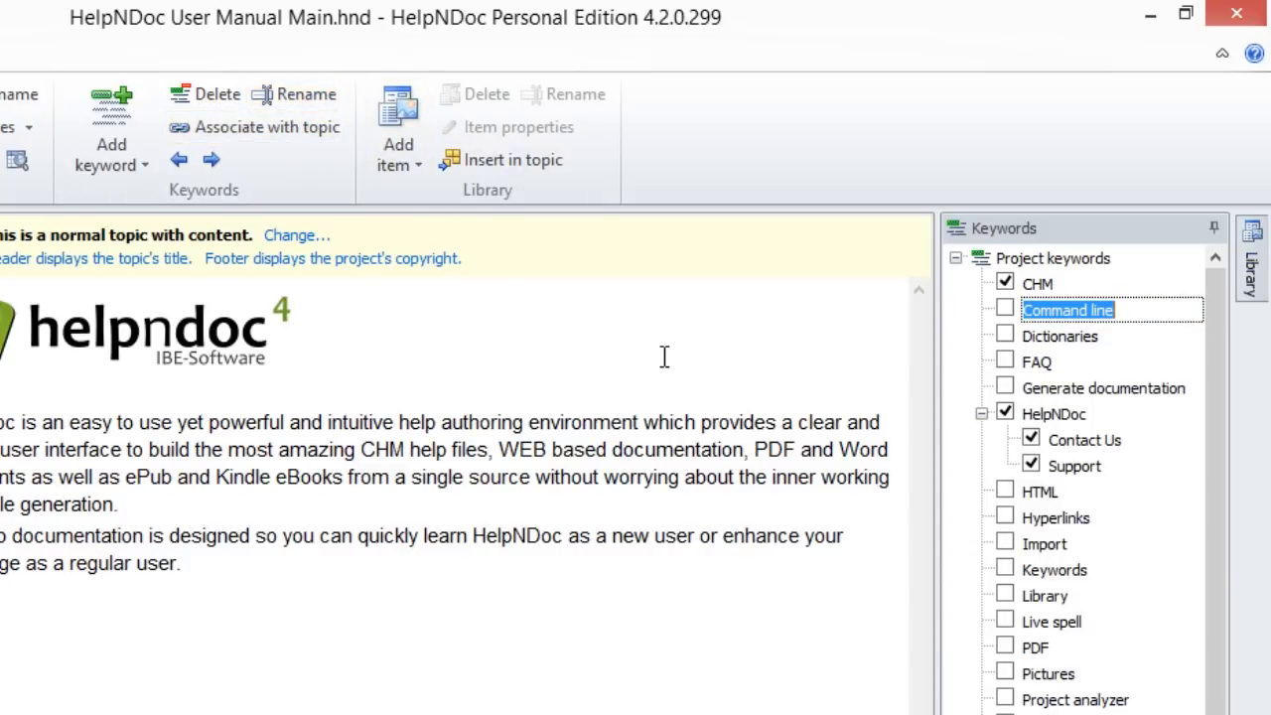
pyautogui.write('CMD')
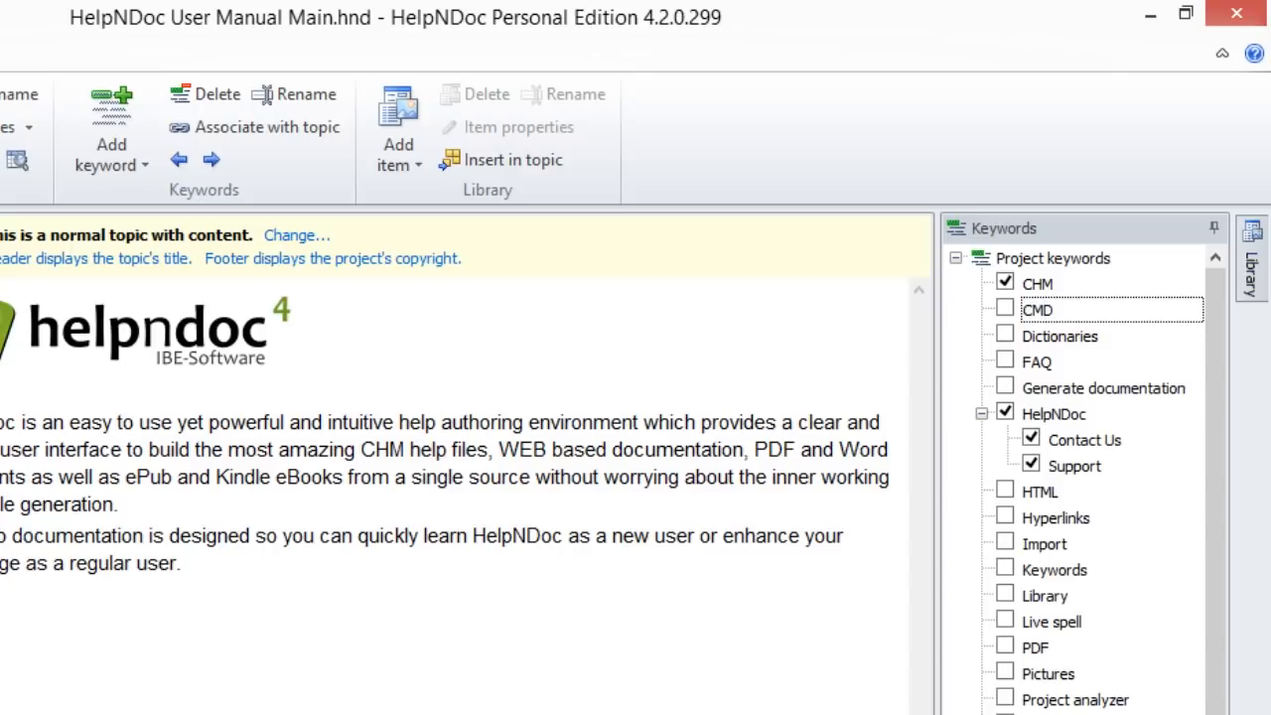
pyautogui.click(1037, 310)
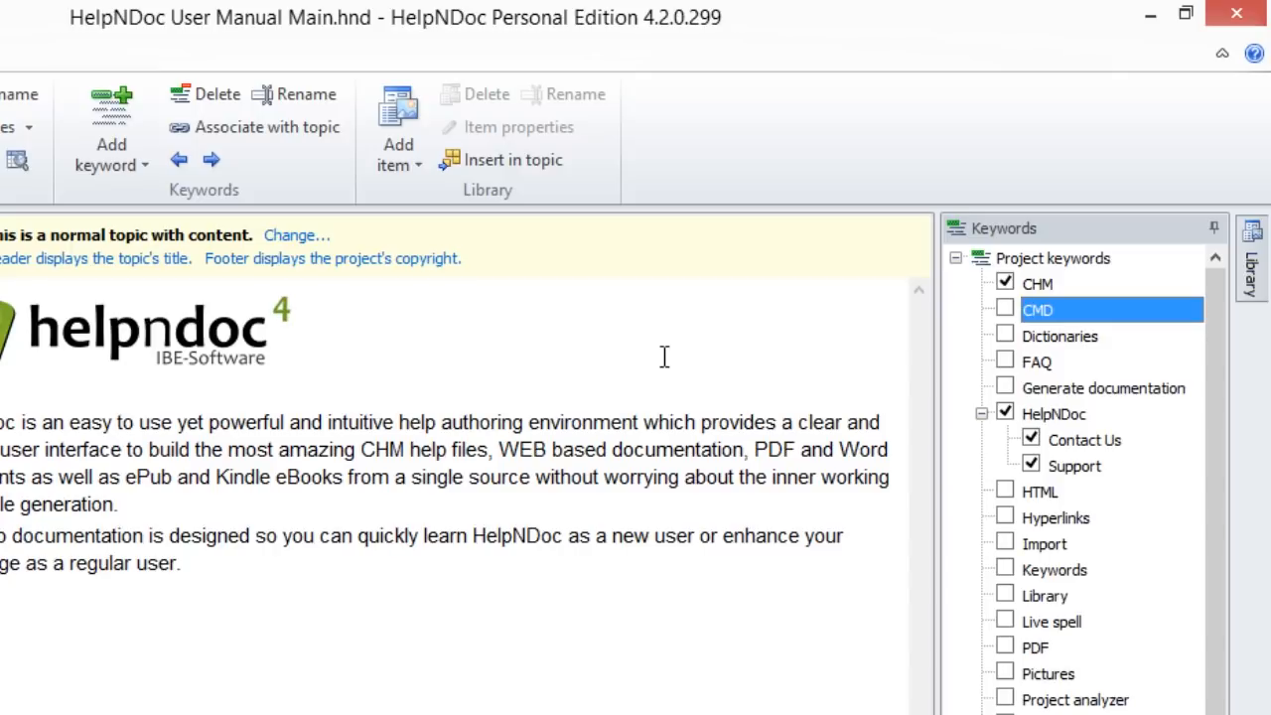
pyautogui.click(1004, 308)
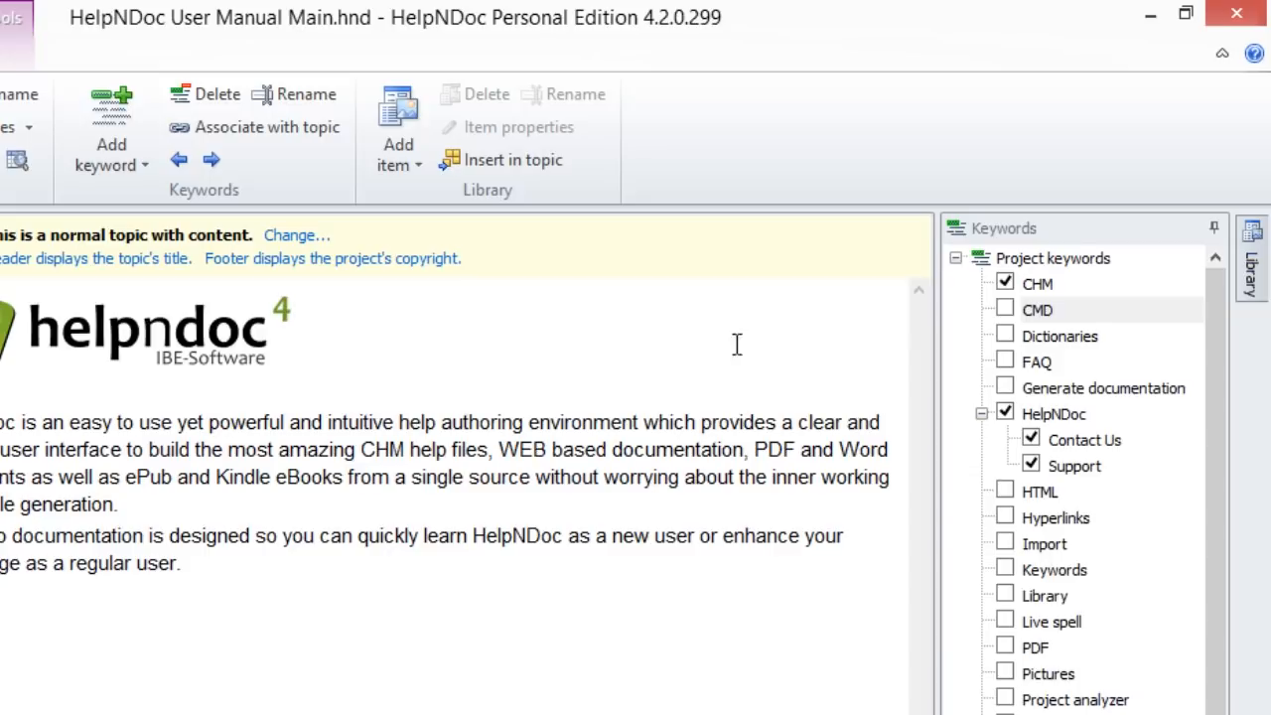
# - Rename the 'CMD' keyword back to 'Command line' via its right-click Rename option
pyautogui.rightClick(1037, 308)
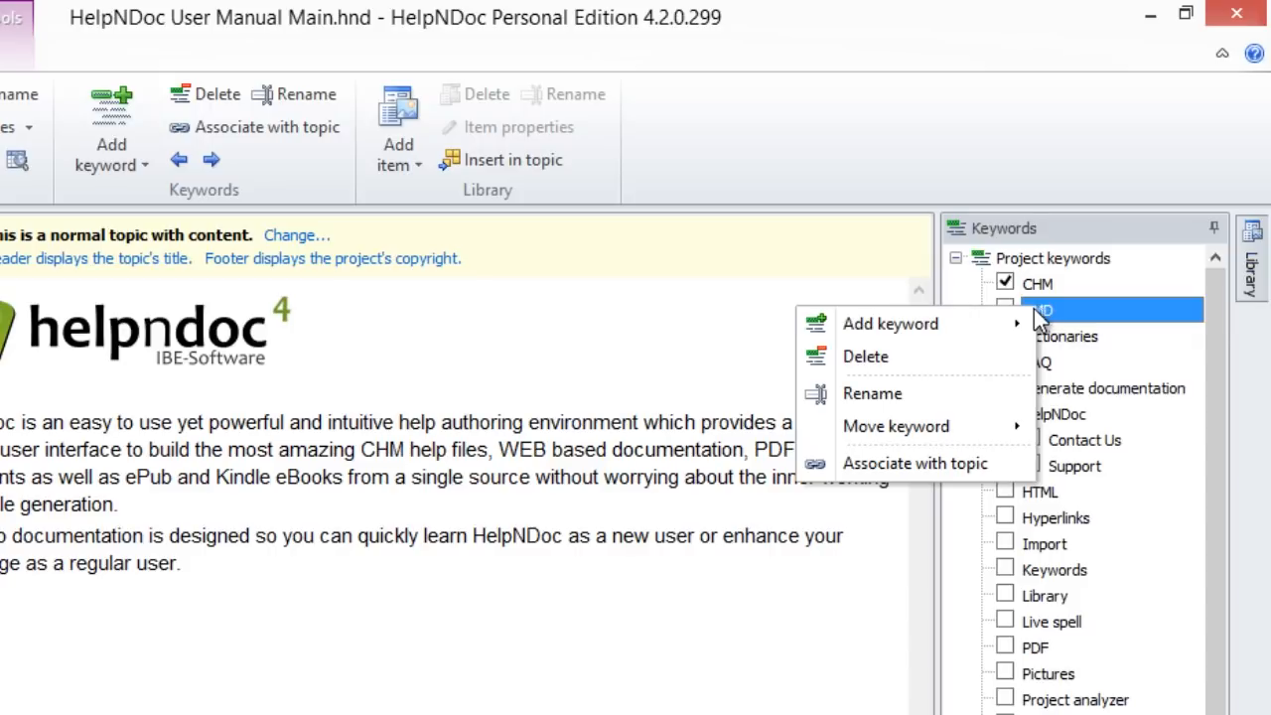
pyautogui.click(871, 393)
pyautogui.write('C')
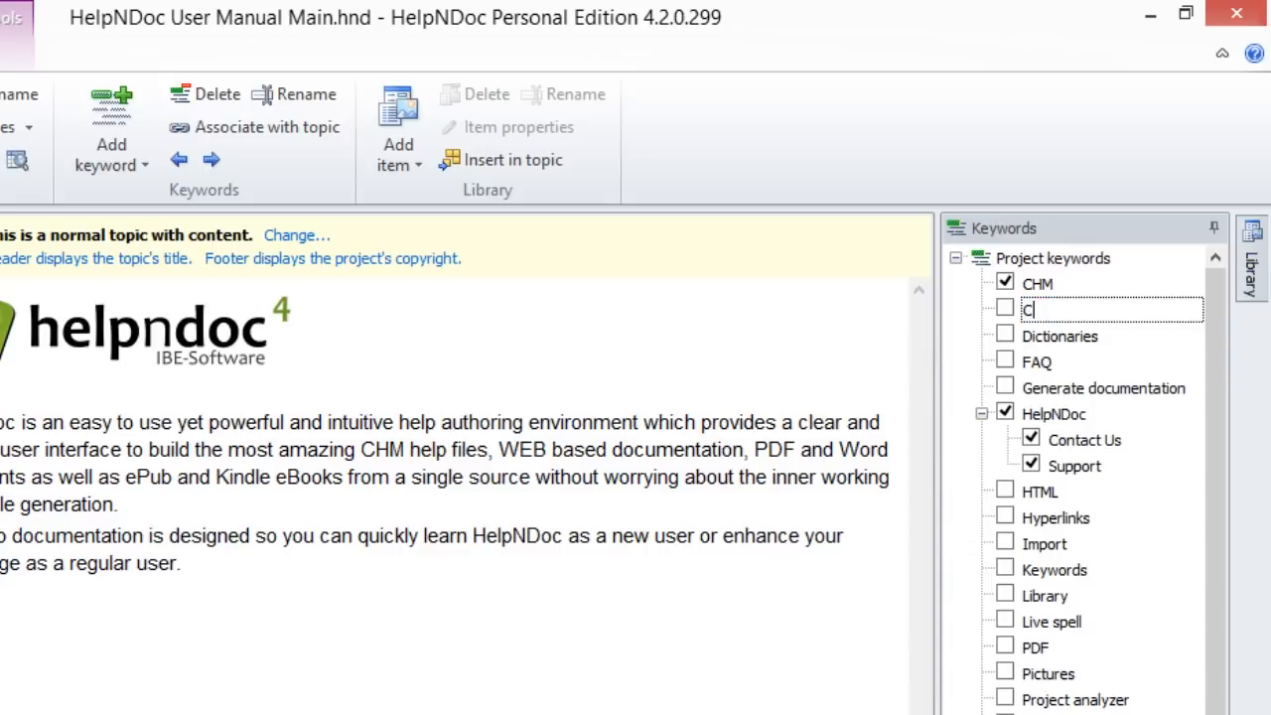
pyautogui.write('ommand line')
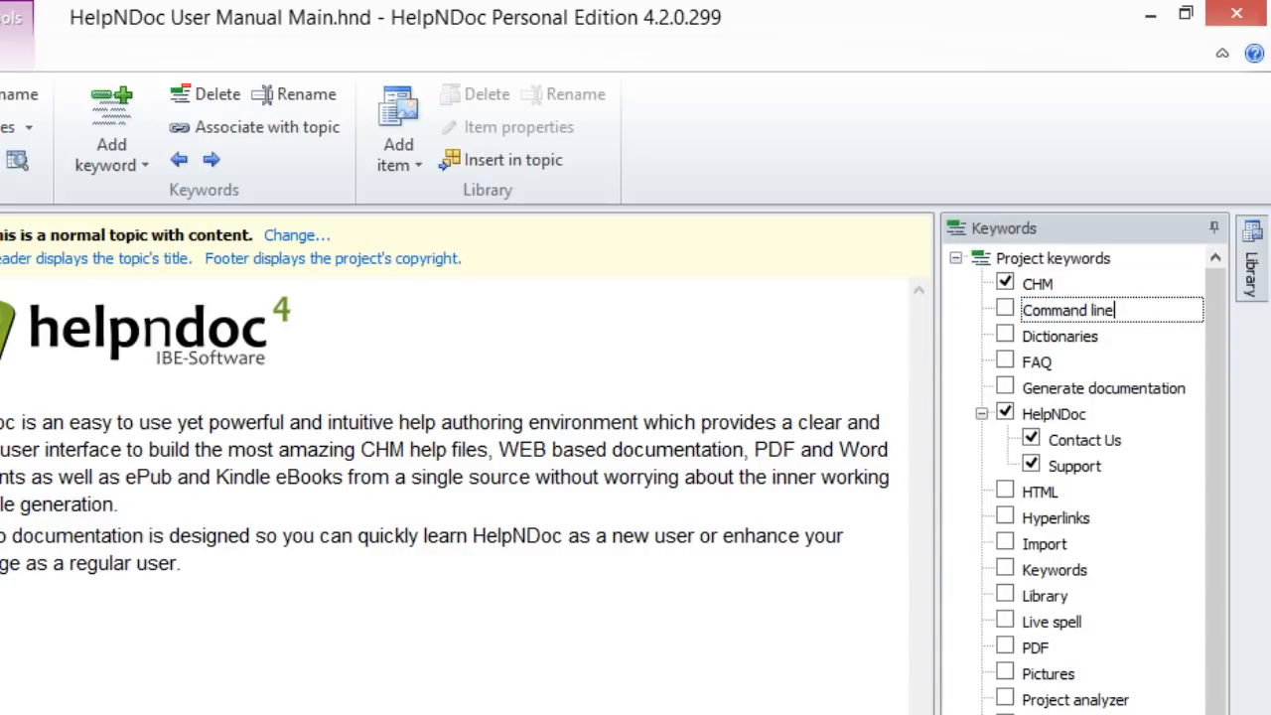
pyautogui.click(1067, 310)
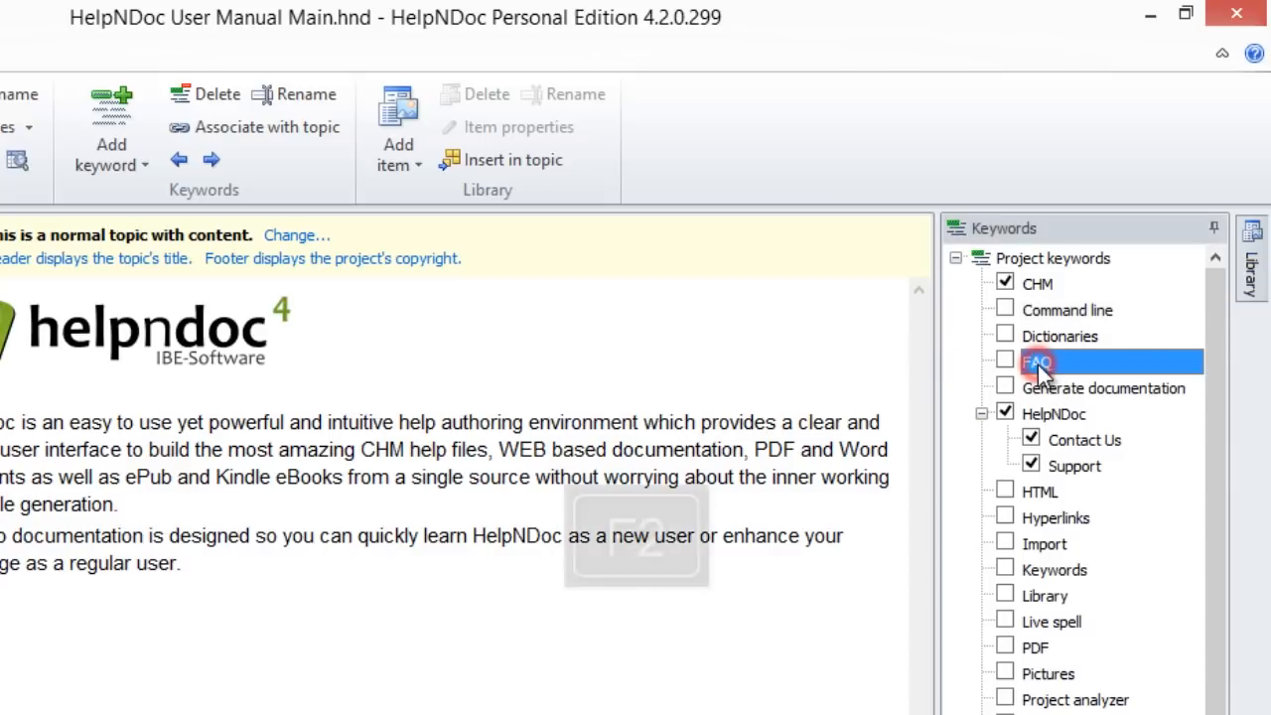
# - Rename the 'FAQ' keyword to lowercase 'faq' with F2
pyautogui.press('f2')
pyautogui.write('f')
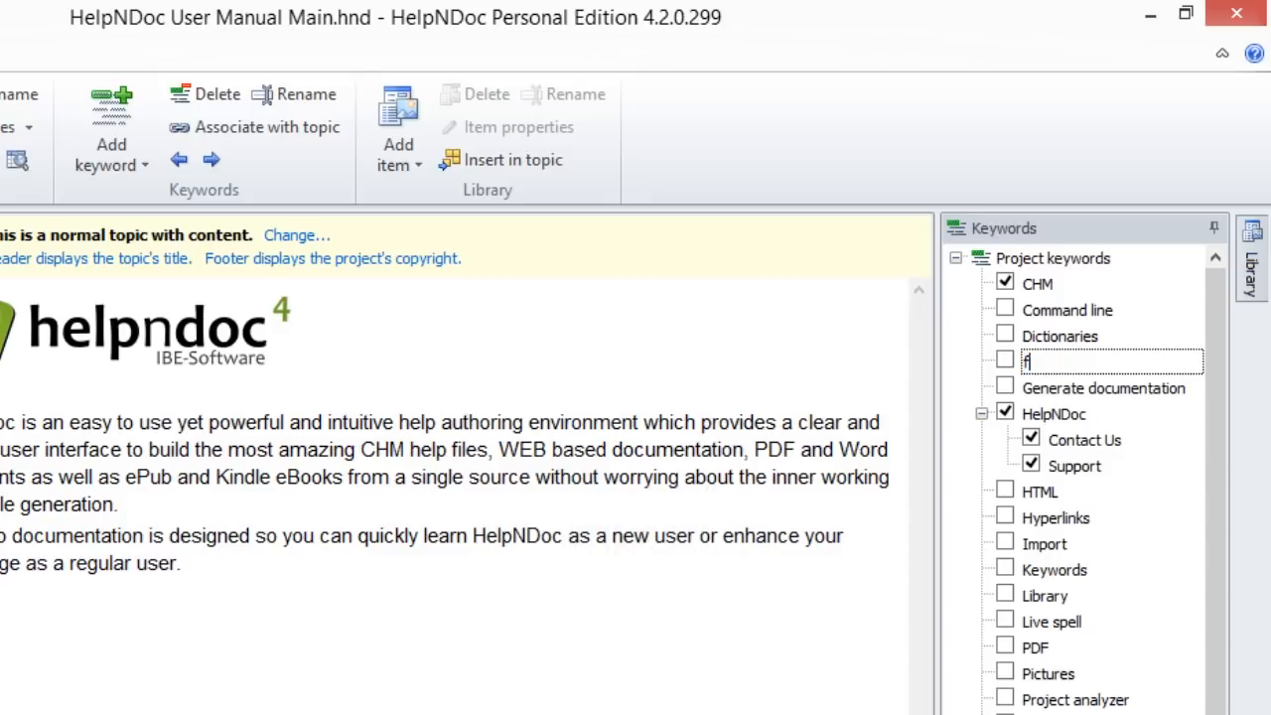
pyautogui.write('aq')
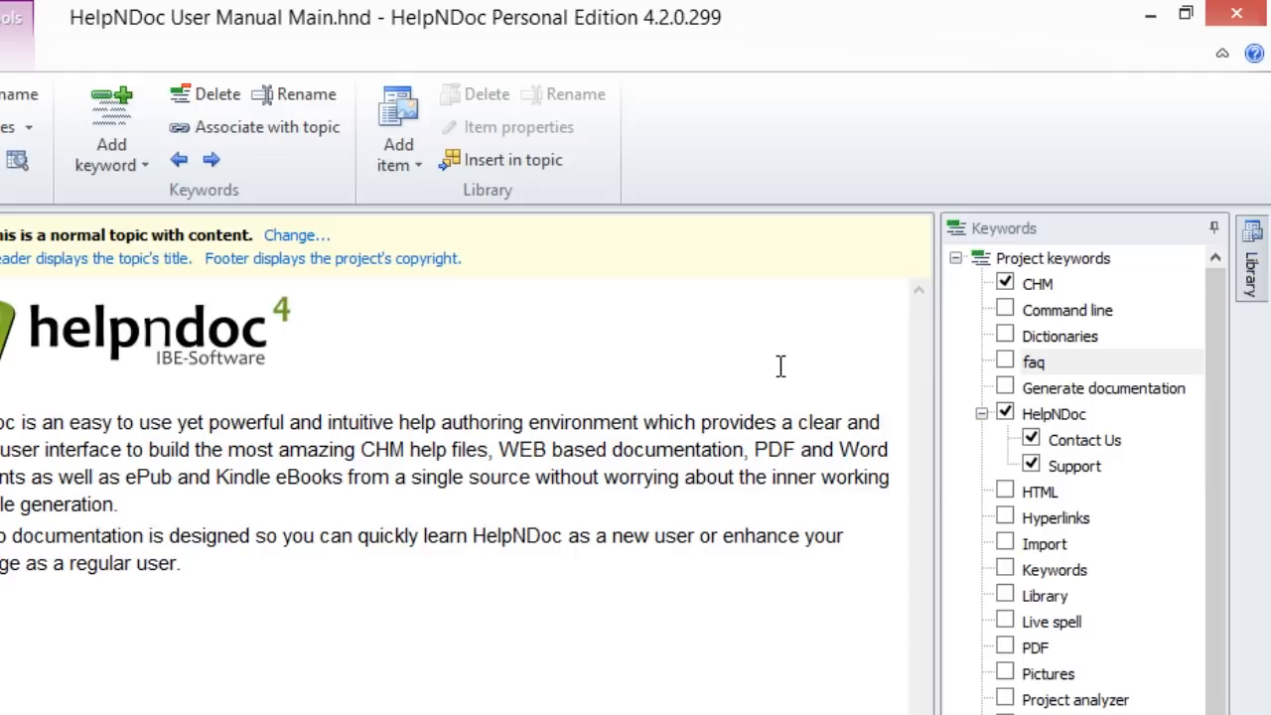
# - Select the 'HelpNDoc' keyword and put its name into in-place edit mode
pyautogui.click(293, 327)
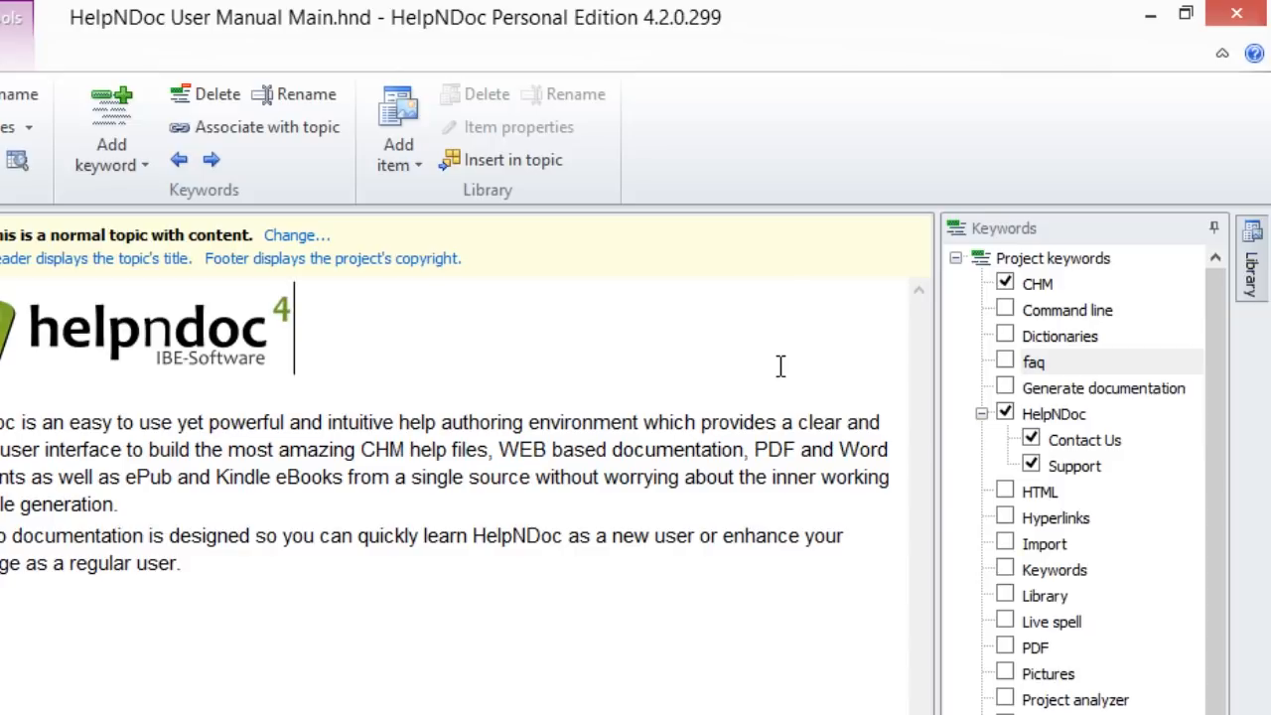
pyautogui.click(1053, 414)
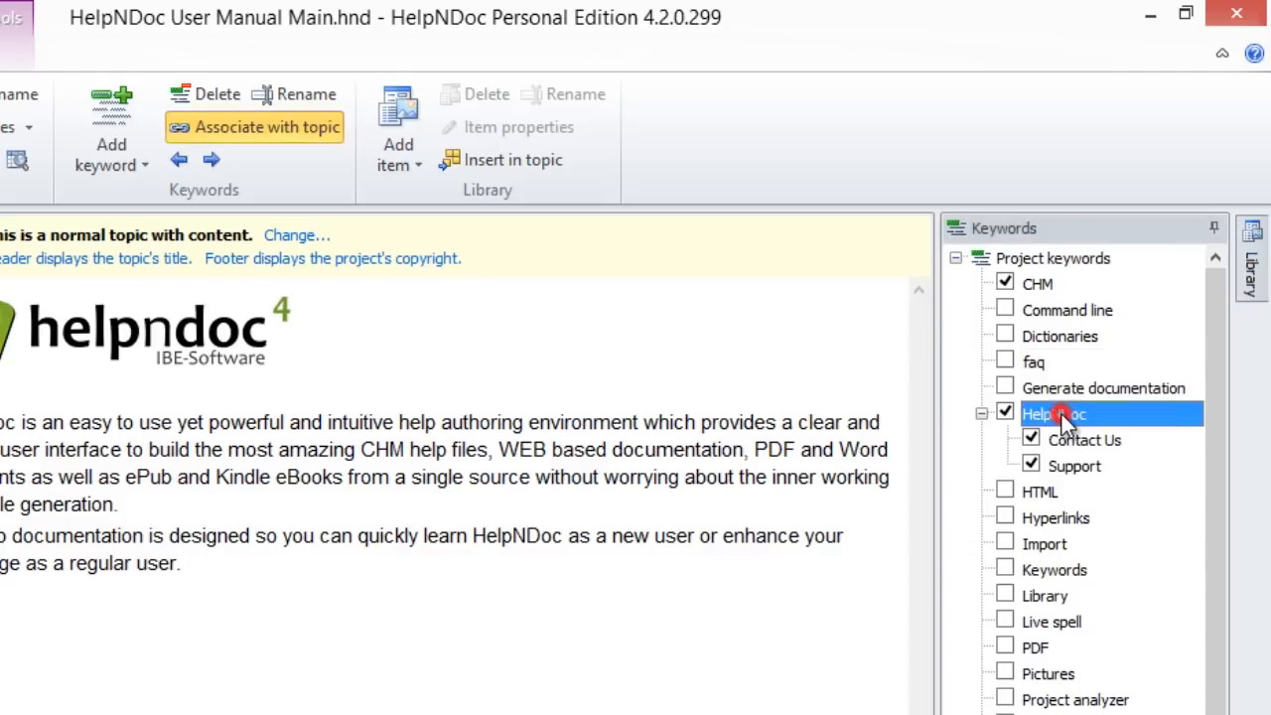
pyautogui.doubleClick(1053, 413)
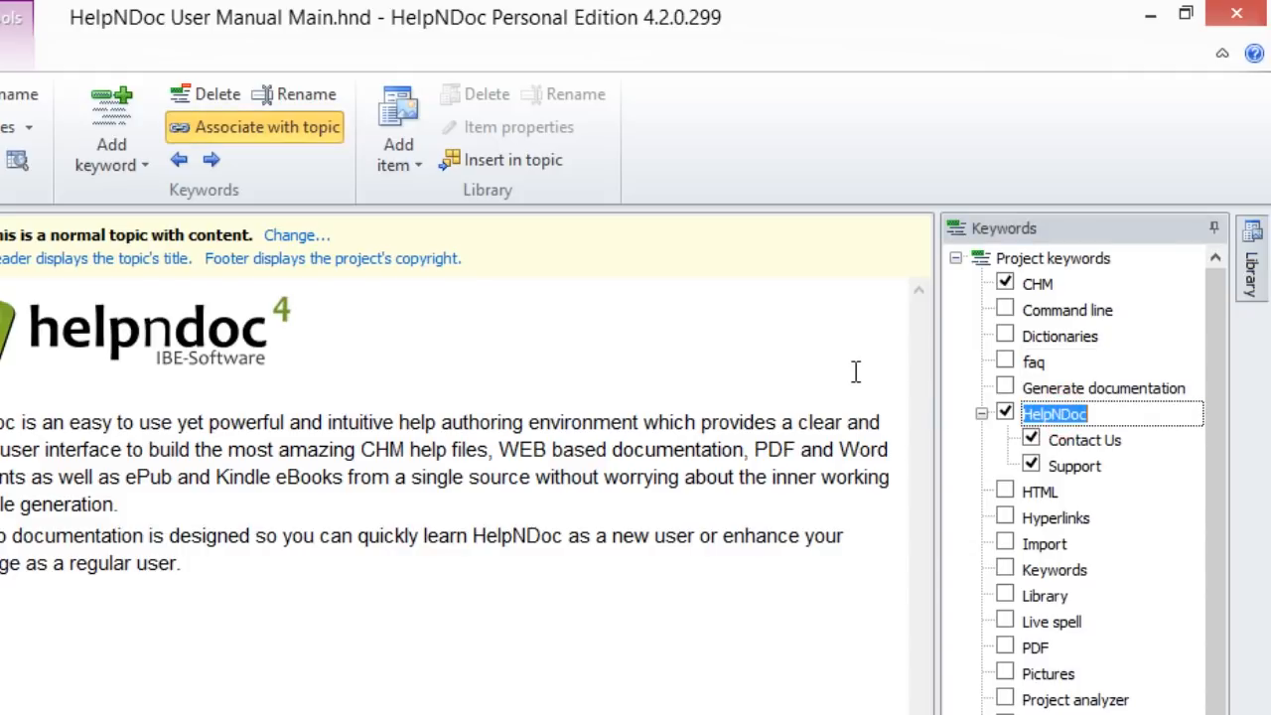